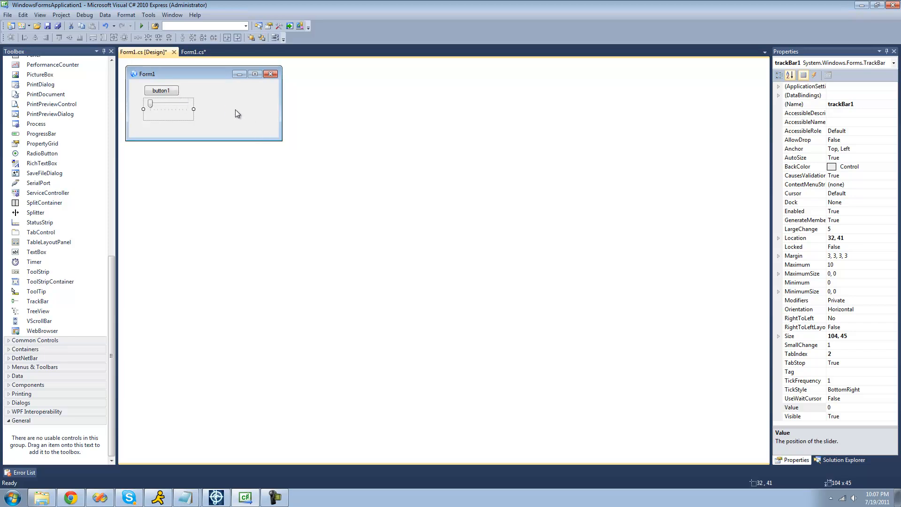
{"action": "mouse_move", "coordinate": [232, 109]}
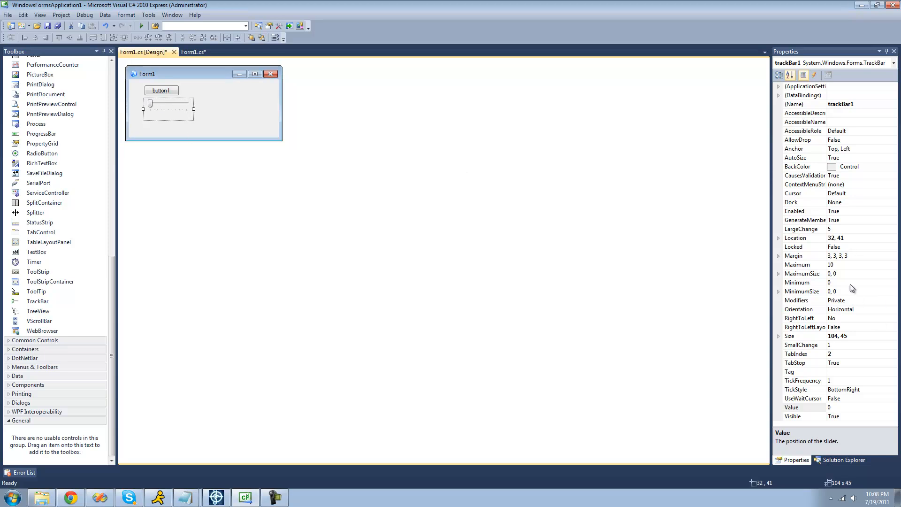
Set trackBar1's Maximum to 100 in the Properties window.
{"action": "left_click", "coordinate": [796, 264]}
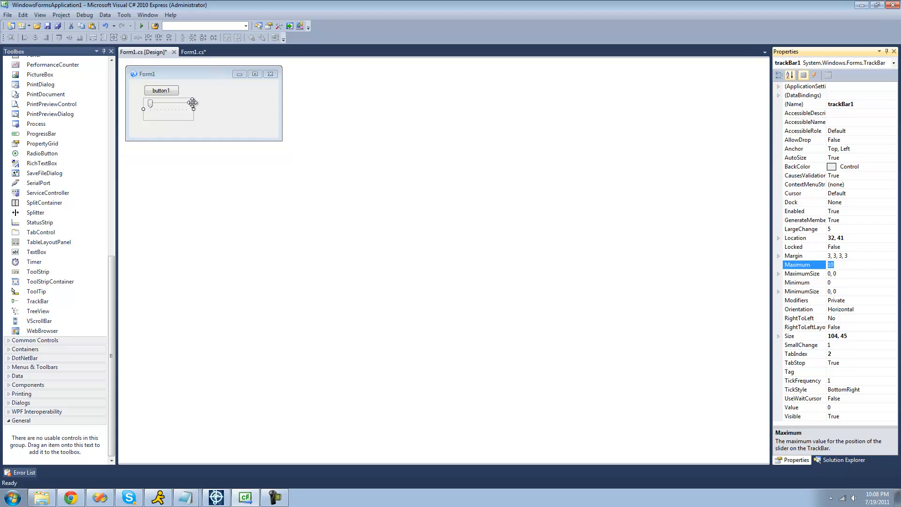
{"action": "left_click", "coordinate": [802, 282]}
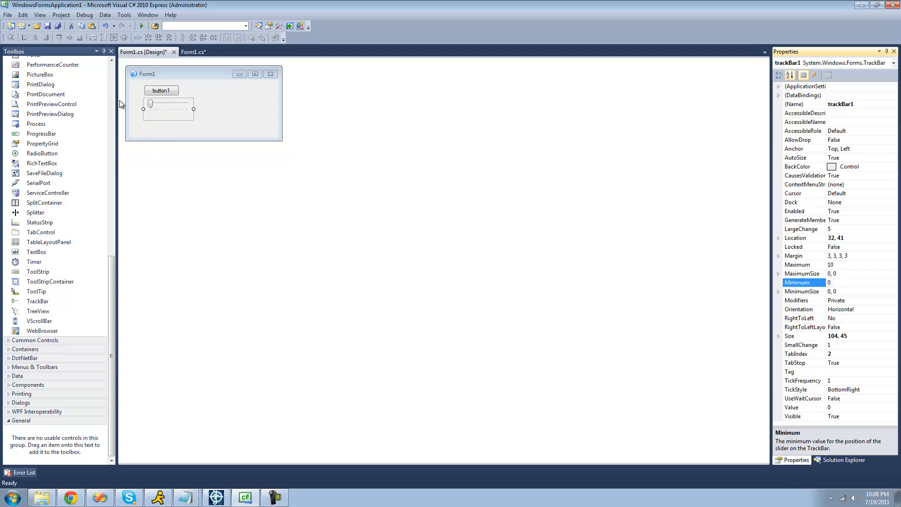
{"action": "left_click", "coordinate": [856, 282]}
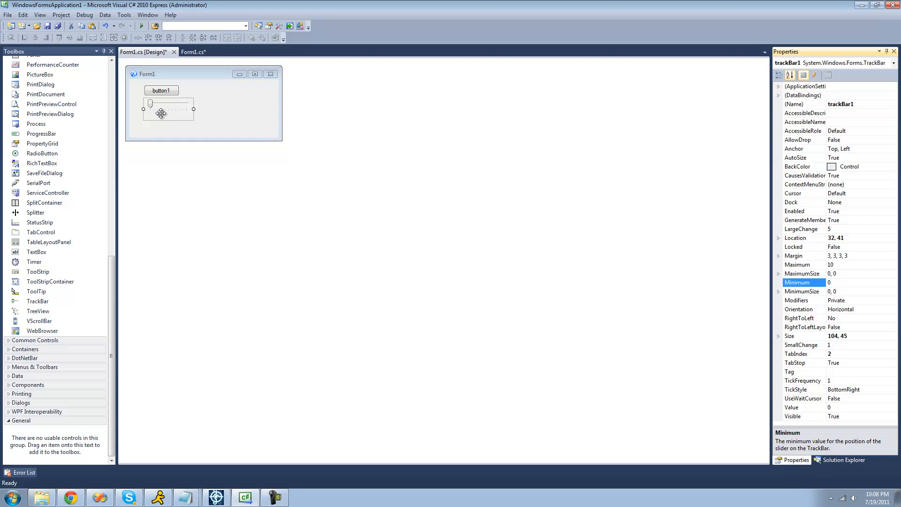
{"action": "left_click", "coordinate": [798, 264]}
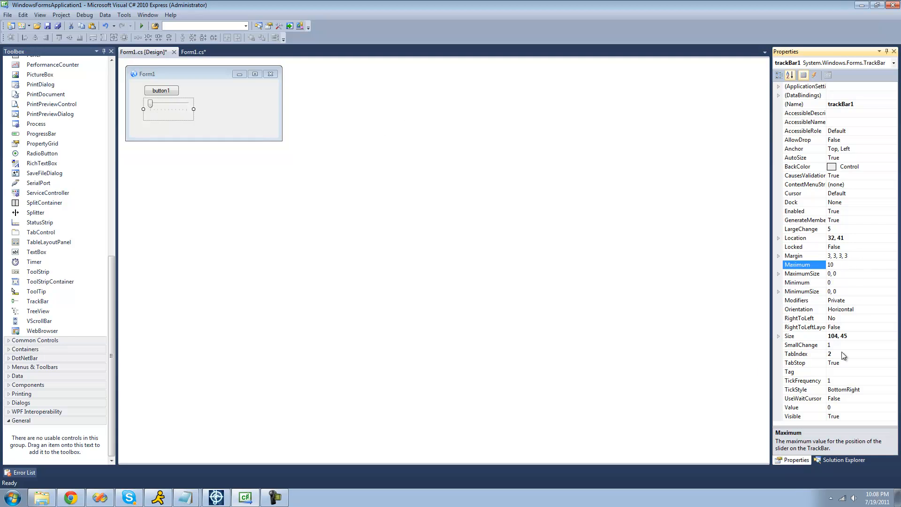
{"action": "left_click", "coordinate": [802, 379]}
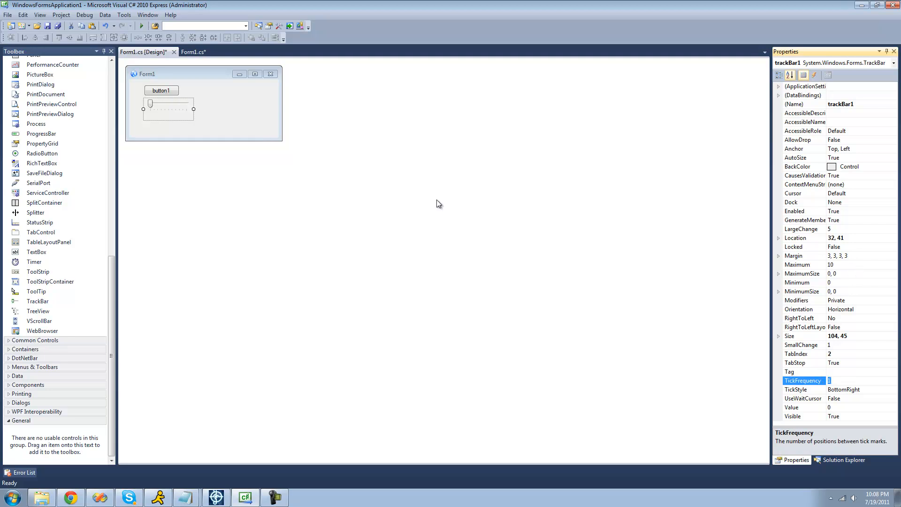
{"action": "mouse_move", "coordinate": [842, 272]}
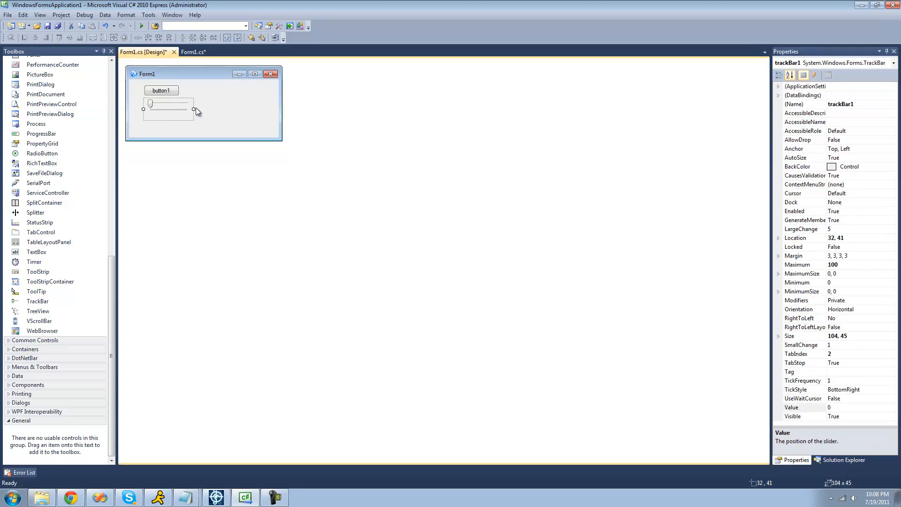
Widen the track bar across most of the form and select Form1 for resizing.
{"action": "left_click_drag", "start_coordinate": [193, 109], "coordinate": [274, 110]}
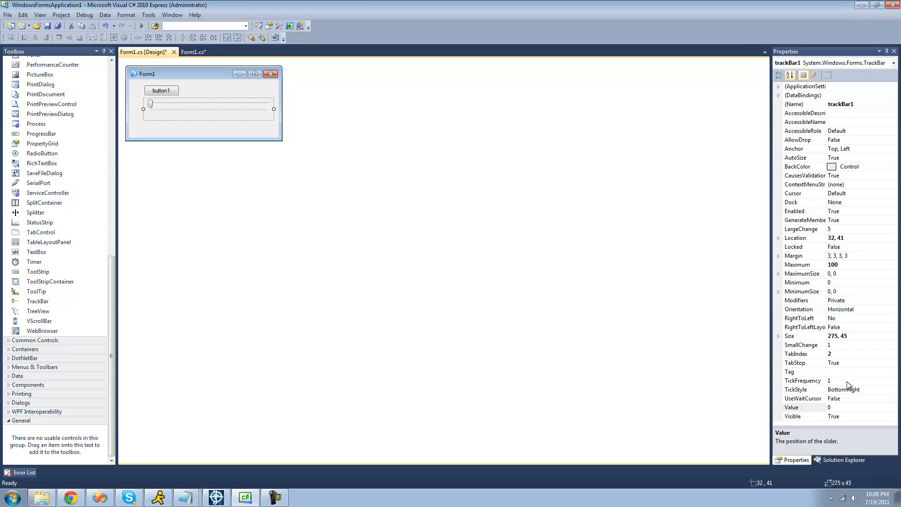
{"action": "left_click", "coordinate": [803, 380]}
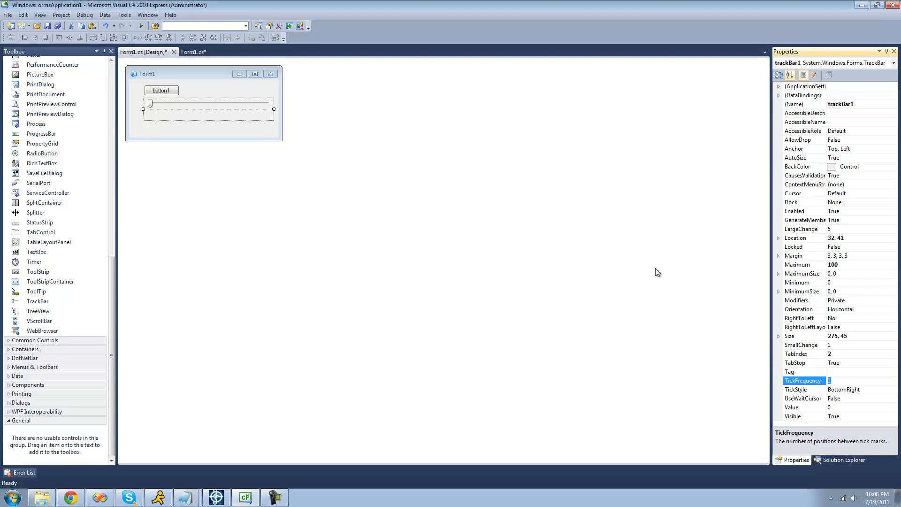
{"action": "left_click", "coordinate": [224, 124]}
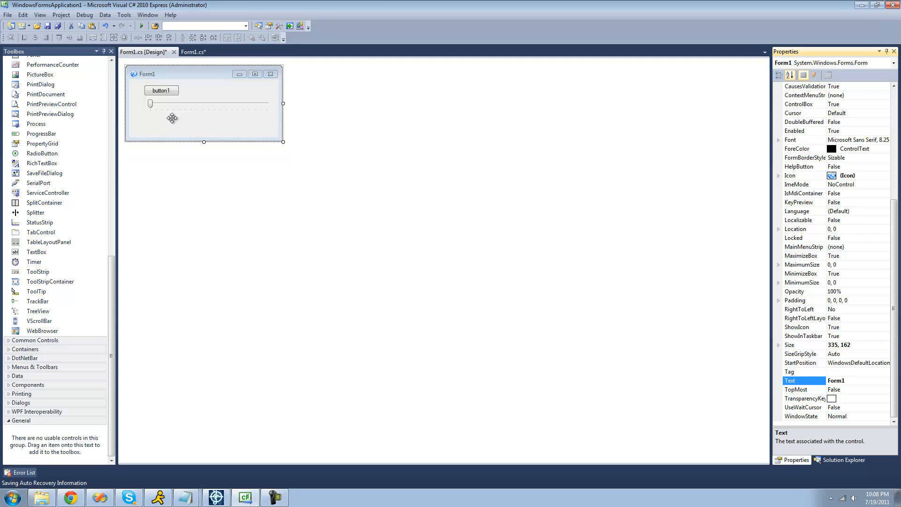
{"action": "left_click", "coordinate": [210, 104]}
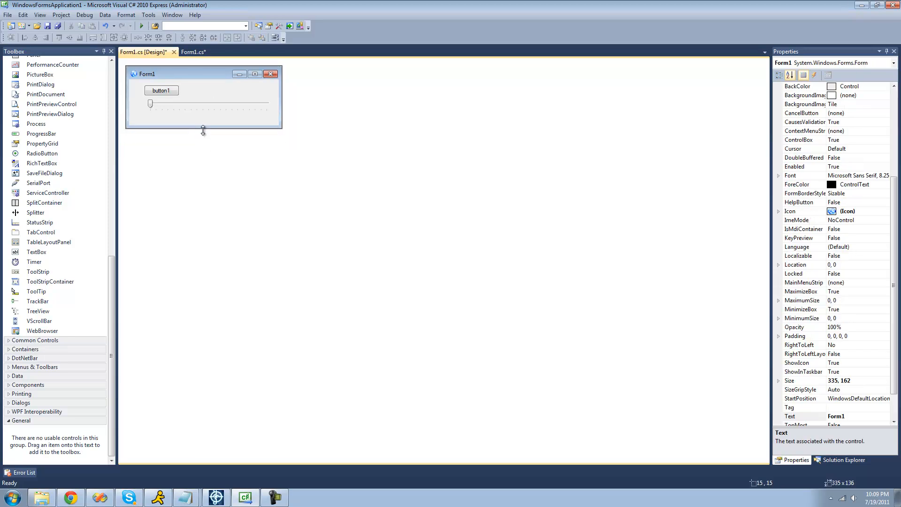
Shorten the form and add MessageBox.Show(trackBar1.Value.ToString()); to button1_Click.
{"action": "left_click_drag", "start_coordinate": [202, 133], "coordinate": [202, 128]}
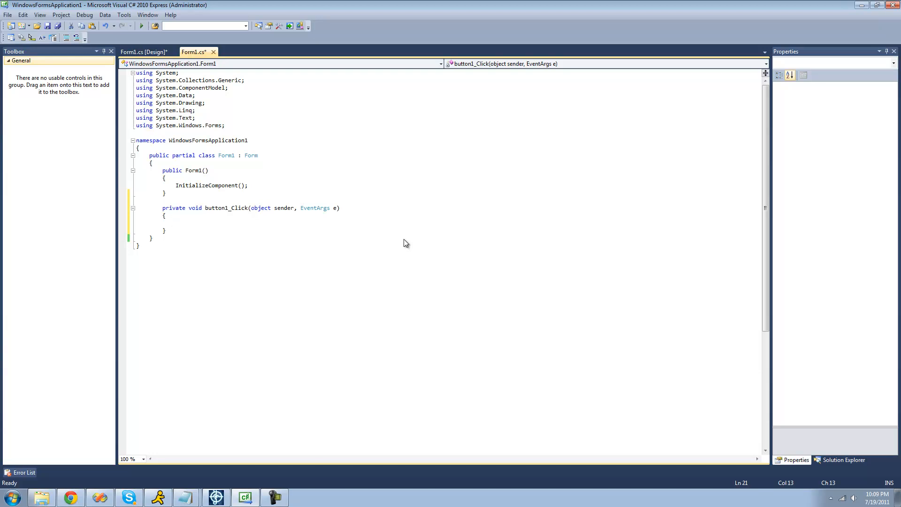
{"action": "type", "text": "MessageBox"}
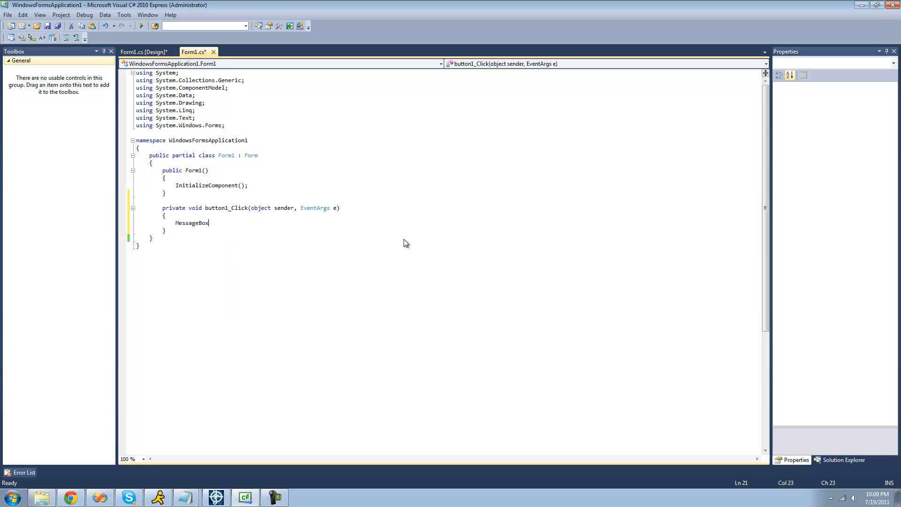
{"action": "type", "text": ".Show("}
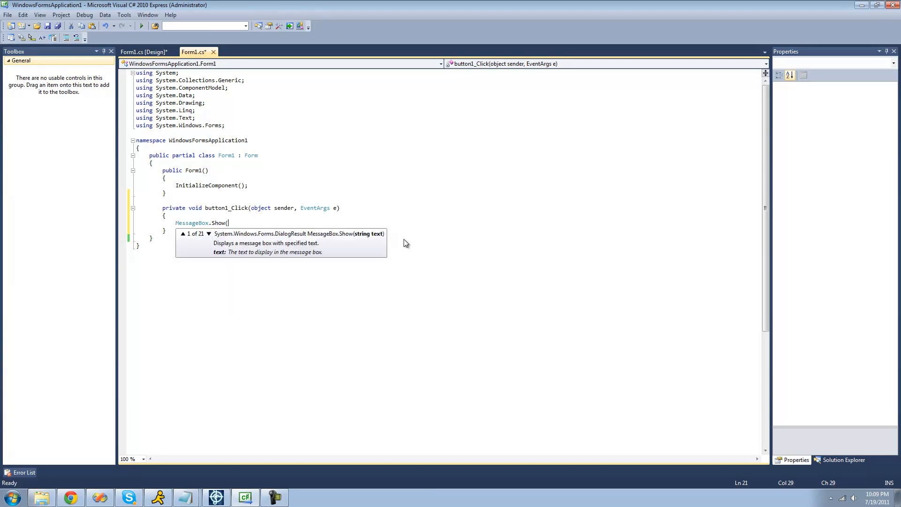
{"action": "type", "text": "trackBar1"}
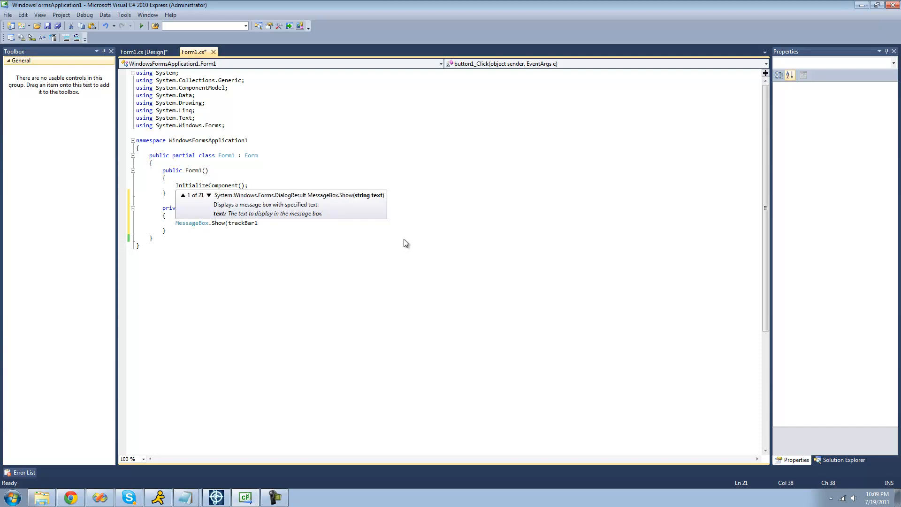
{"action": "type", "text": ".Value"}
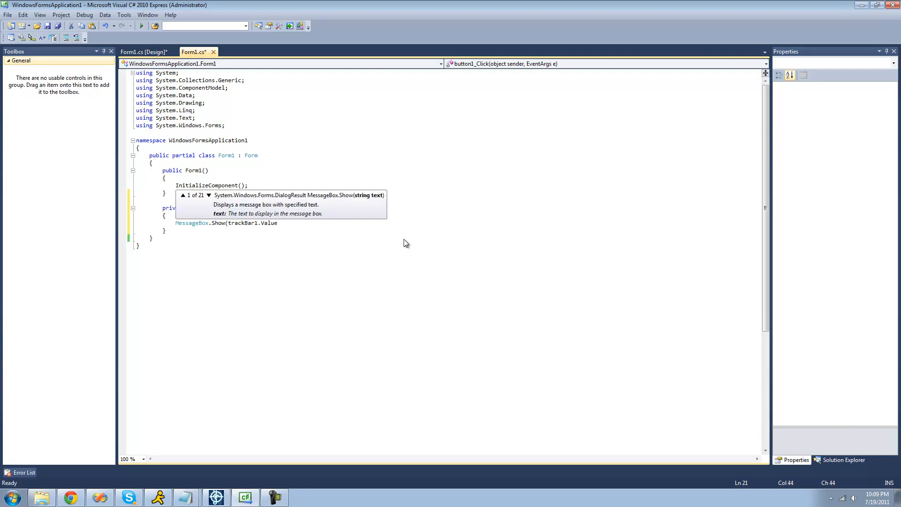
{"action": "mouse_move", "coordinate": [267, 223]}
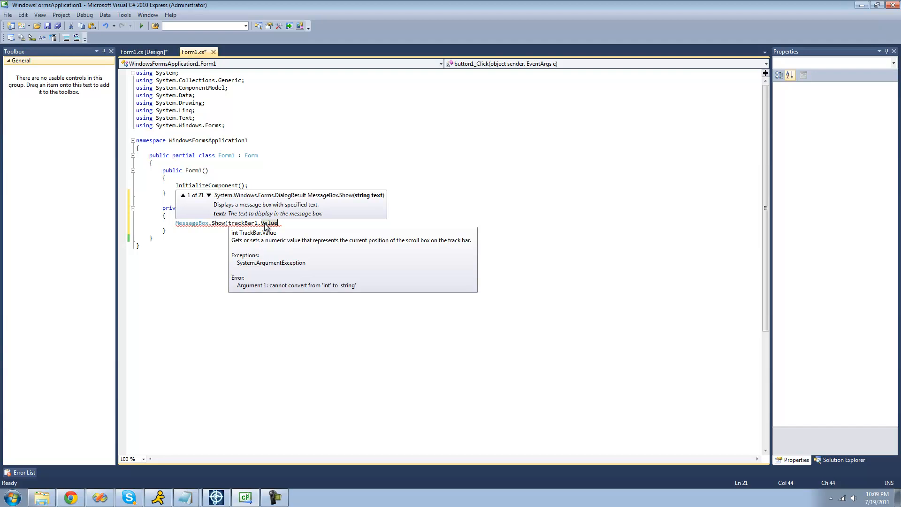
{"action": "type", "text": ".ToString"}
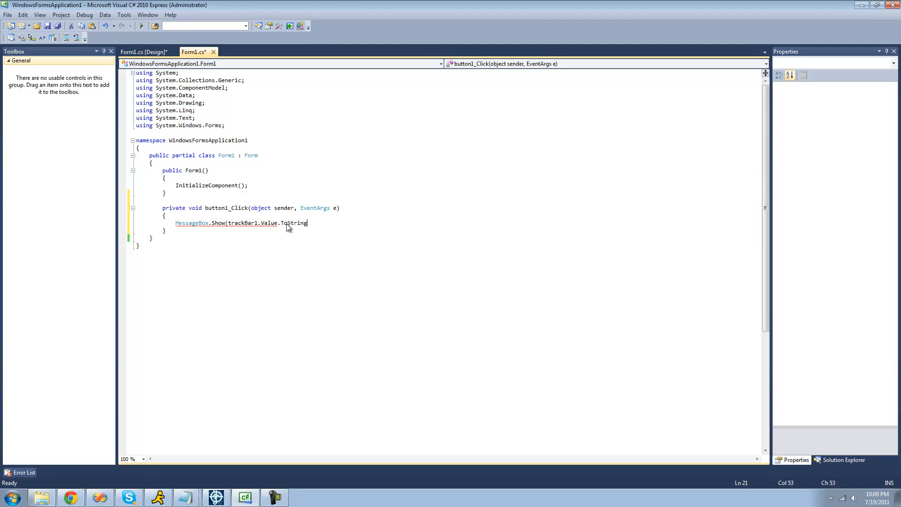
{"action": "type", "text": "());"}
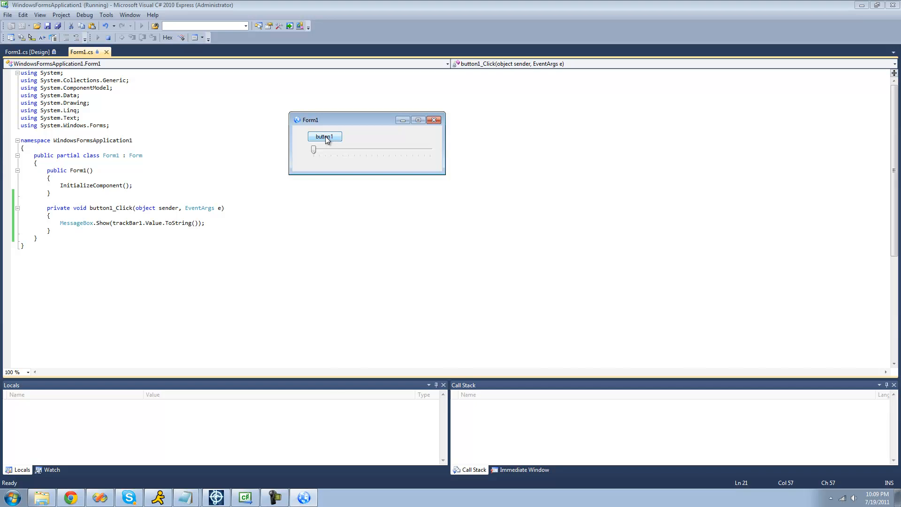
{"action": "mouse_move", "coordinate": [338, 200]}
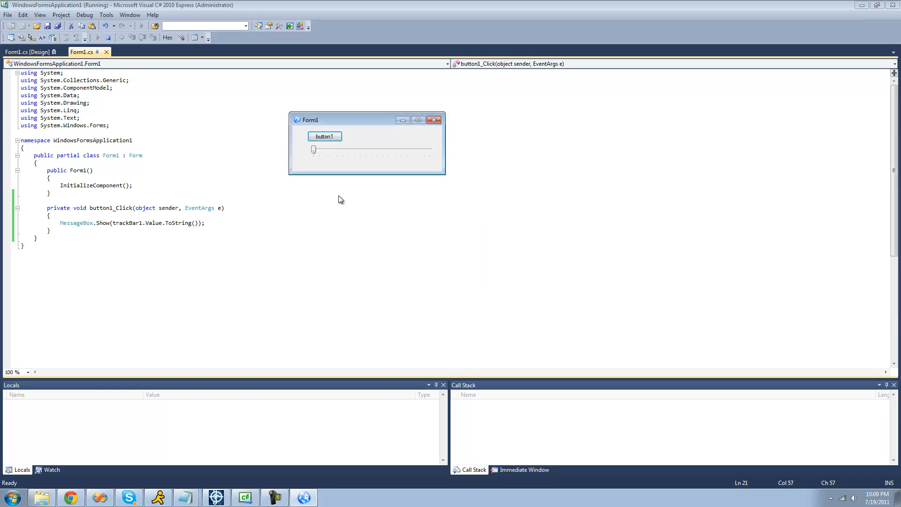
In the running form, slide to the end, show the value 100, dismiss it, and close.
{"action": "left_click_drag", "start_coordinate": [313, 149], "coordinate": [428, 149]}
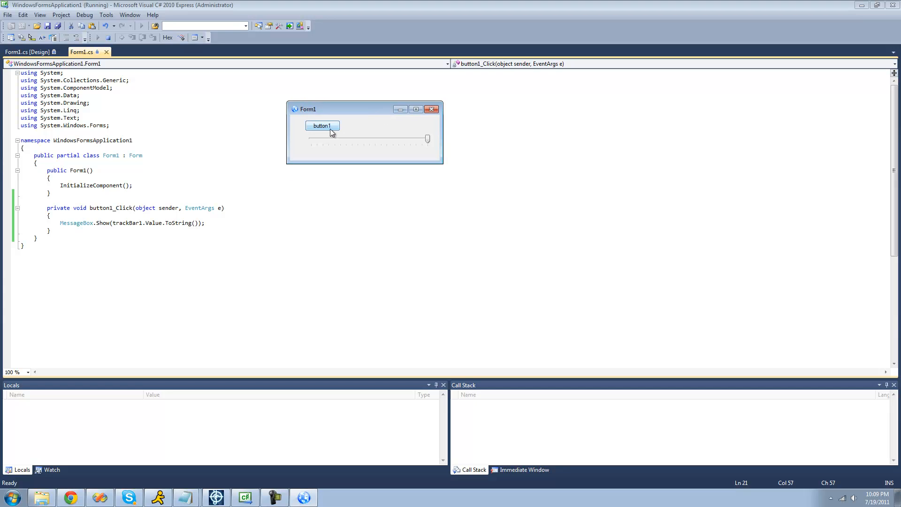
{"action": "left_click", "coordinate": [322, 125]}
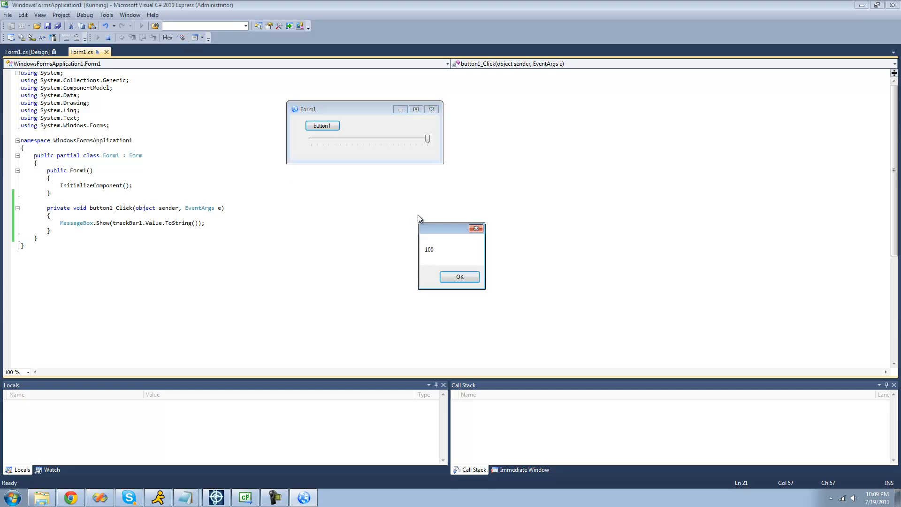
{"action": "left_click", "coordinate": [459, 276]}
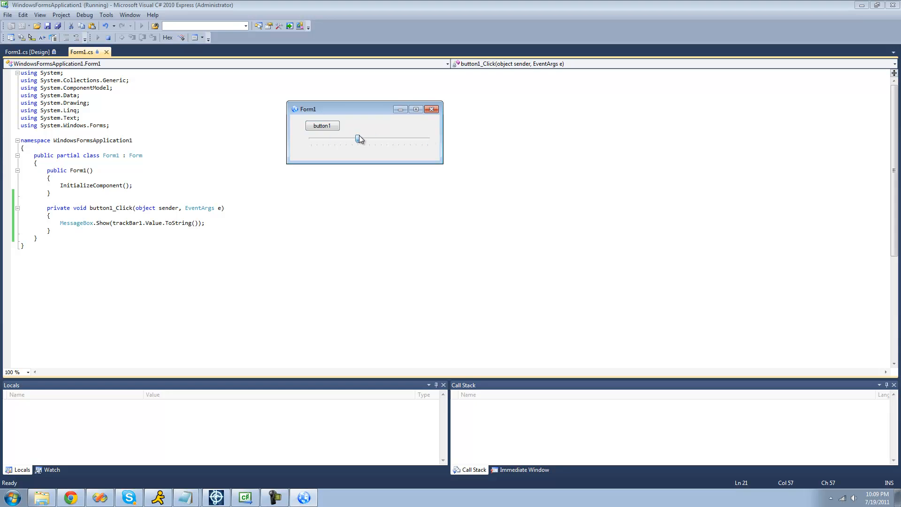
{"action": "left_click_drag", "start_coordinate": [359, 139], "coordinate": [384, 137]}
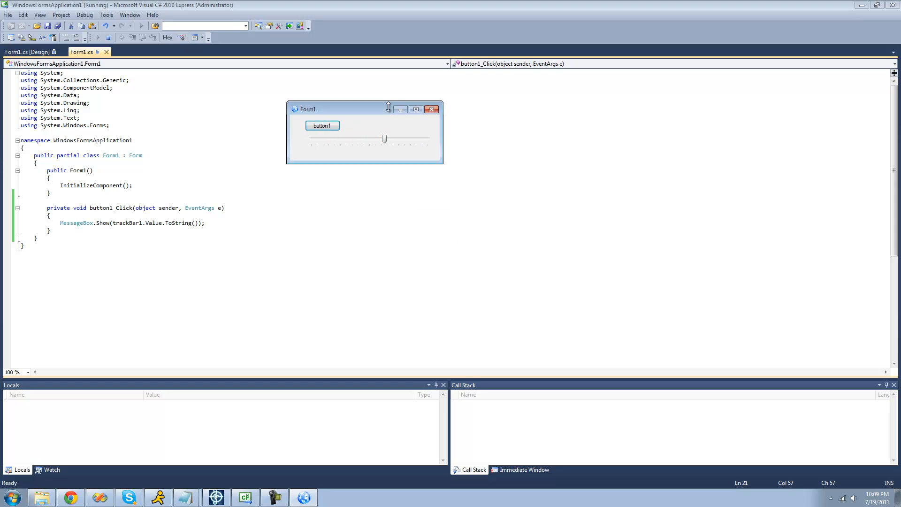
{"action": "left_click", "coordinate": [432, 108]}
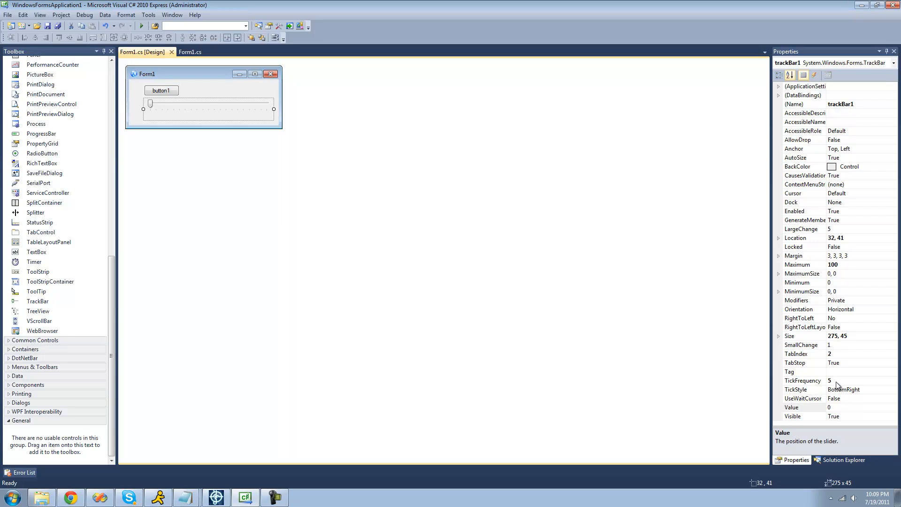
{"action": "mouse_move", "coordinate": [273, 133]}
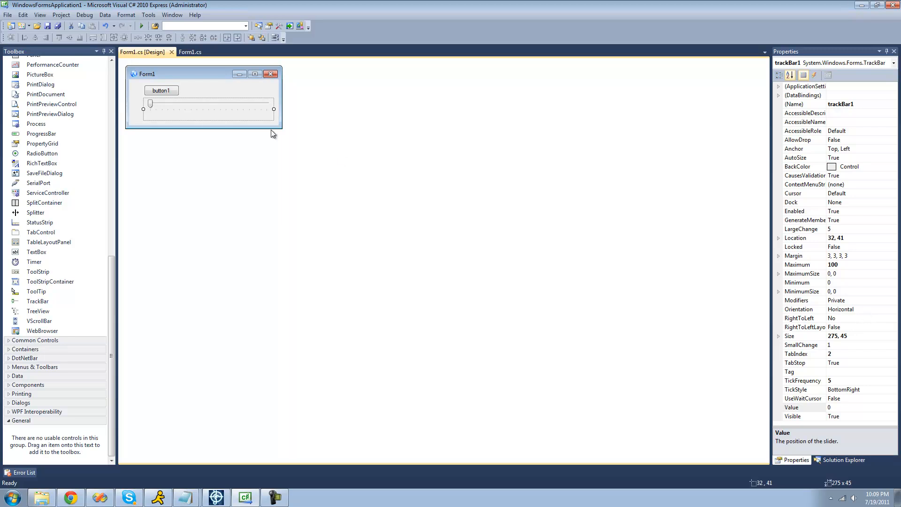
{"action": "mouse_move", "coordinate": [178, 126]}
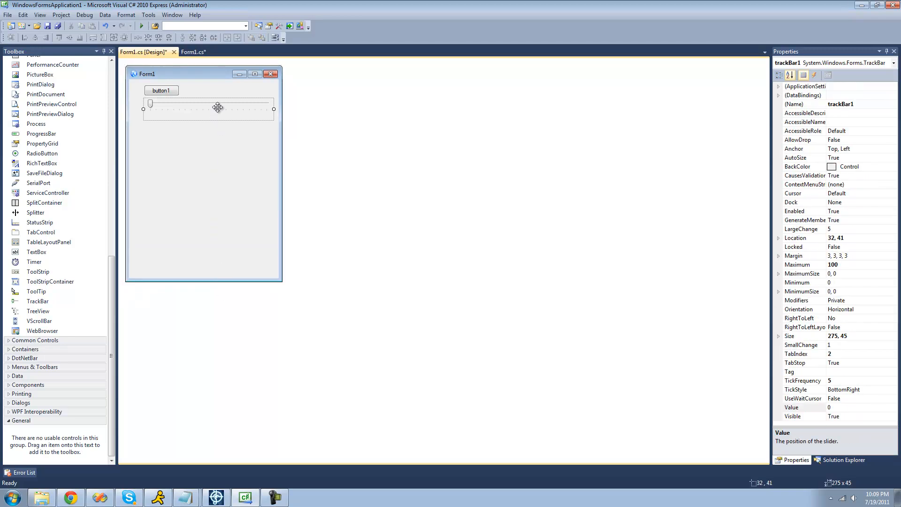
Make the trackbar vertical and dismiss the test run's message showing 0.
{"action": "left_click", "coordinate": [850, 309]}
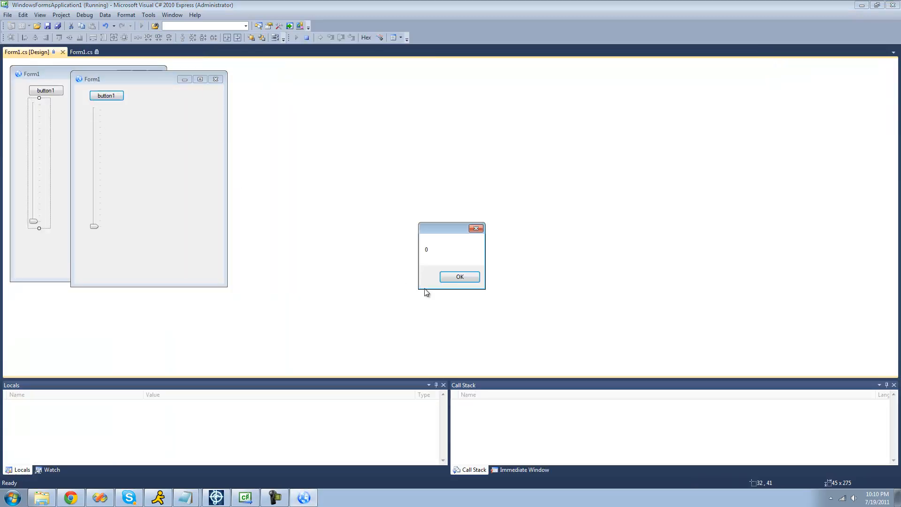
{"action": "left_click", "coordinate": [459, 276]}
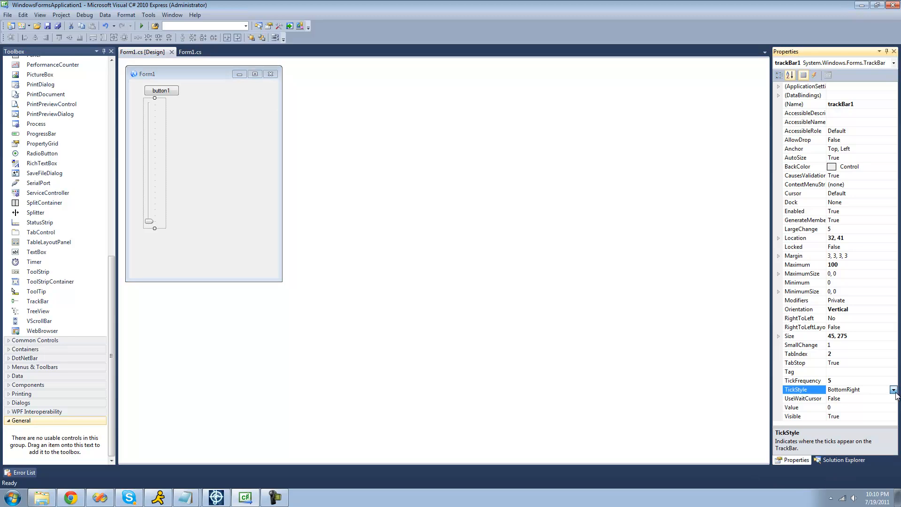
Try TickStyle TopLeft, BottomRight and None, then set TickStyle to Both.
{"action": "left_click", "coordinate": [843, 389]}
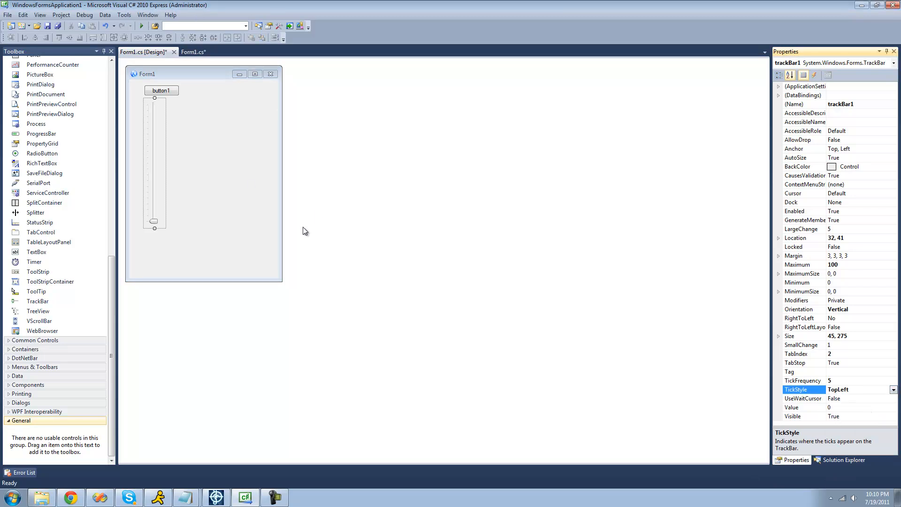
{"action": "mouse_move", "coordinate": [430, 90]}
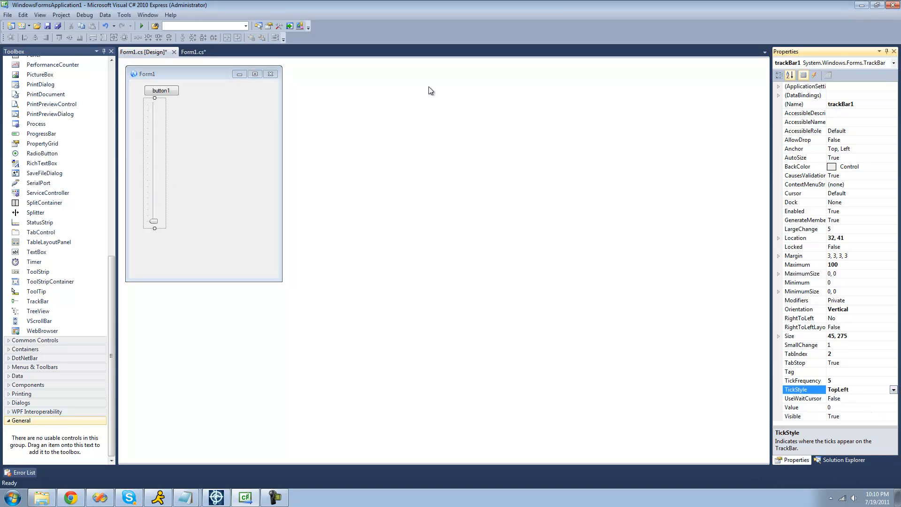
{"action": "left_click", "coordinate": [894, 389]}
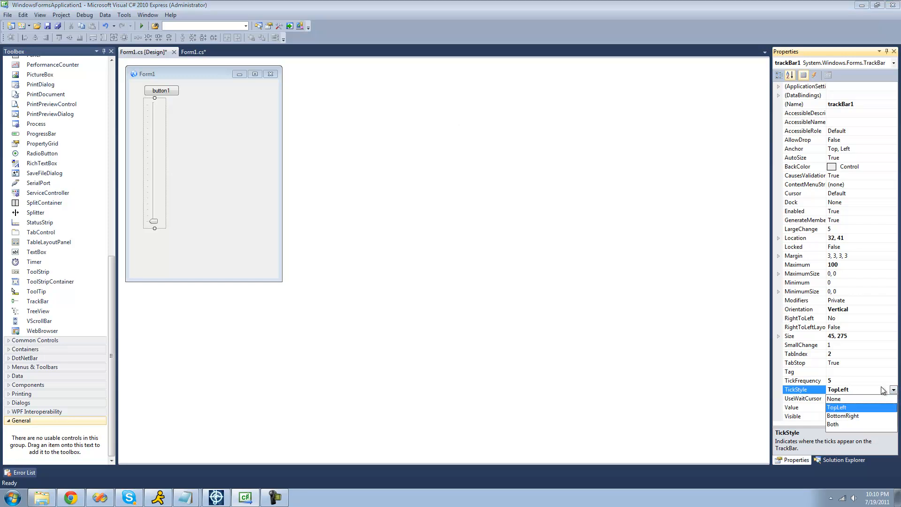
{"action": "left_click", "coordinate": [843, 416]}
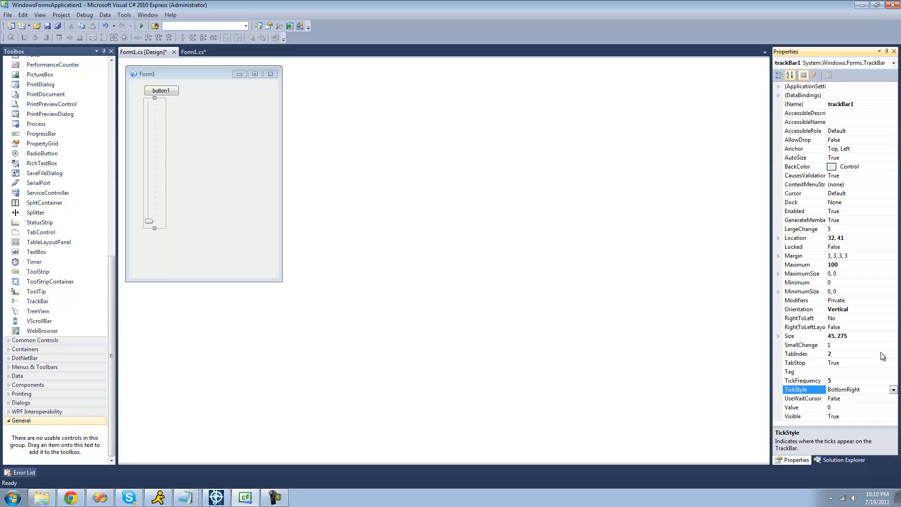
{"action": "left_click", "coordinate": [893, 389]}
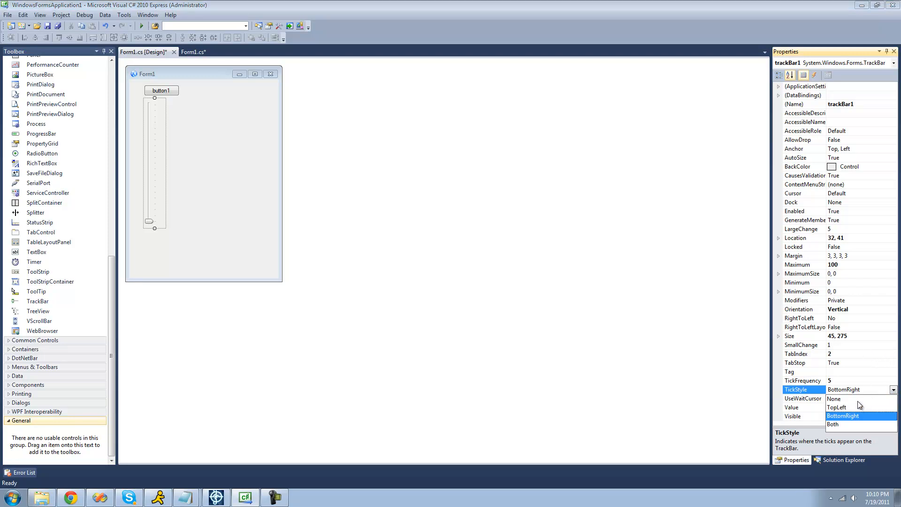
{"action": "left_click", "coordinate": [834, 399]}
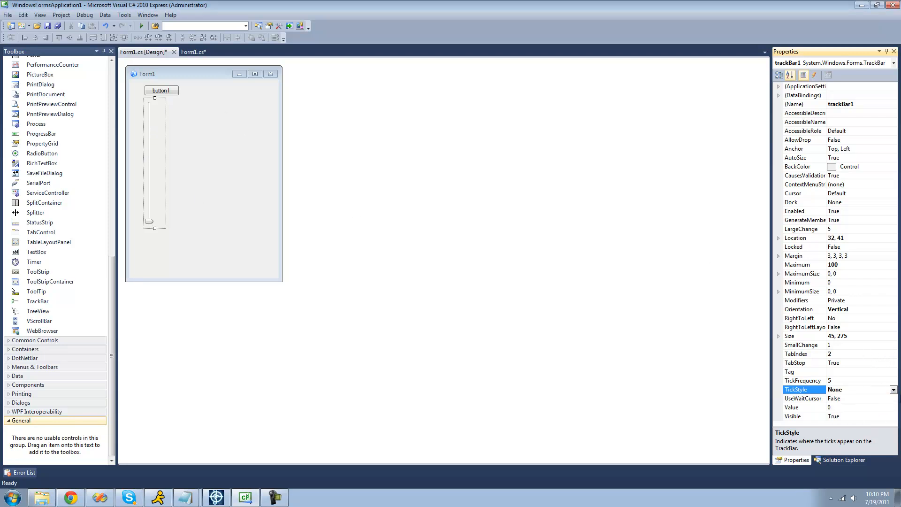
{"action": "left_click", "coordinate": [856, 389]}
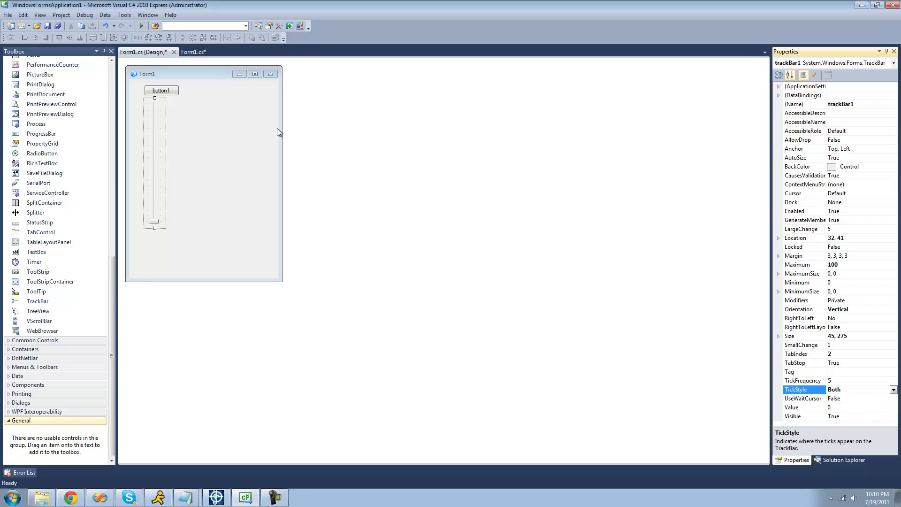
{"action": "left_click", "coordinate": [893, 389]}
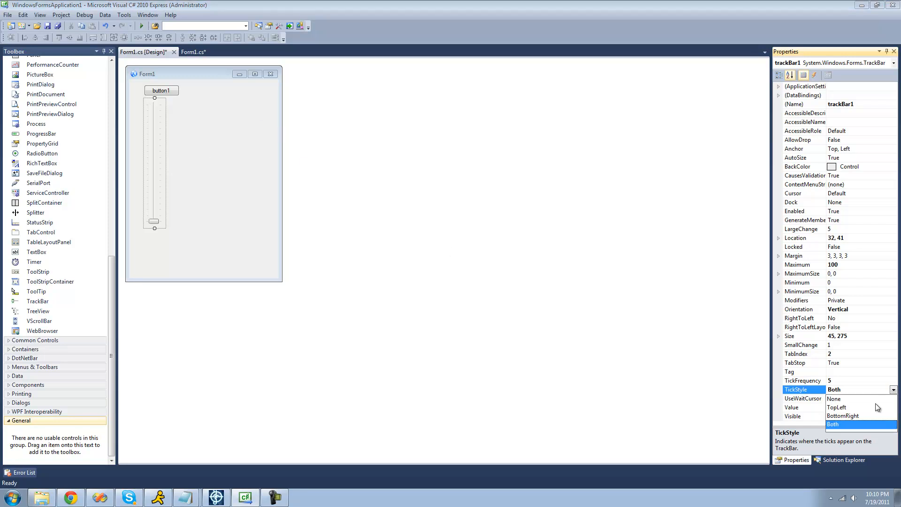
{"action": "left_click", "coordinate": [844, 415]}
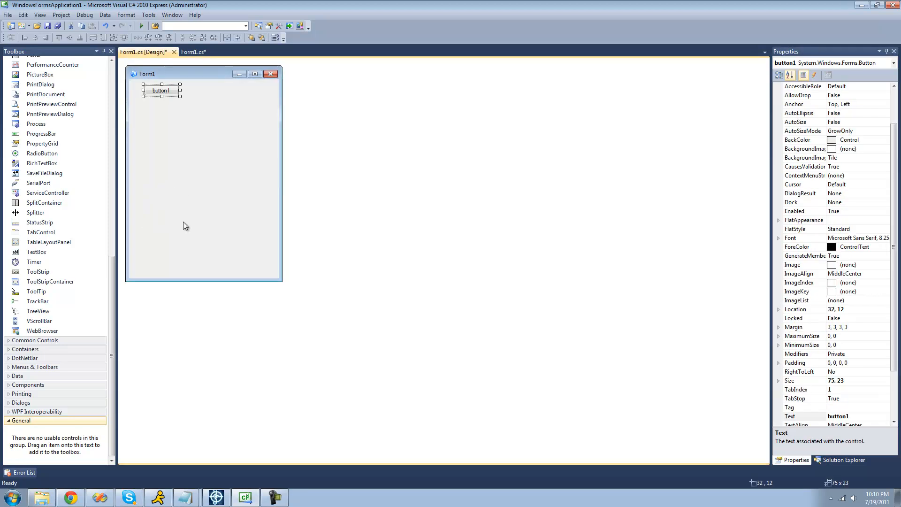
Delete the trackbar and place a NumericUpDown beside button1.
{"action": "left_click", "coordinate": [202, 230]}
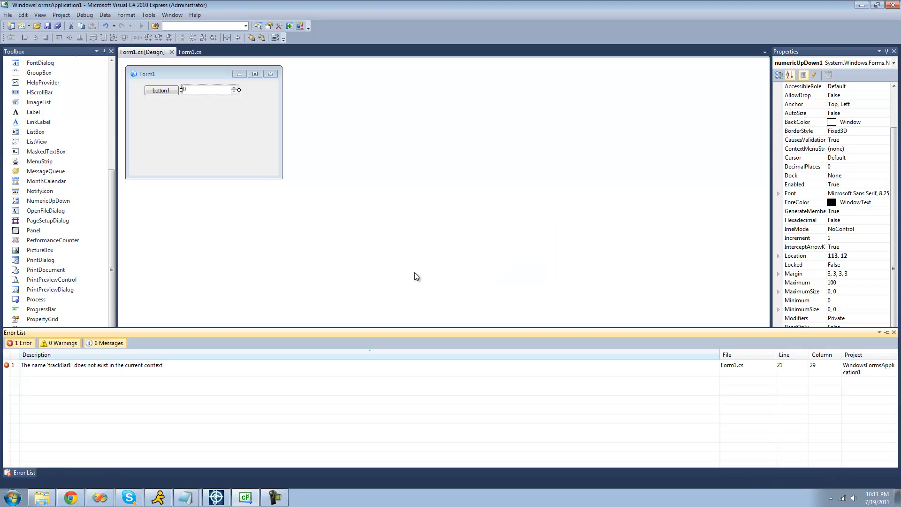
{"action": "left_click", "coordinate": [190, 52]}
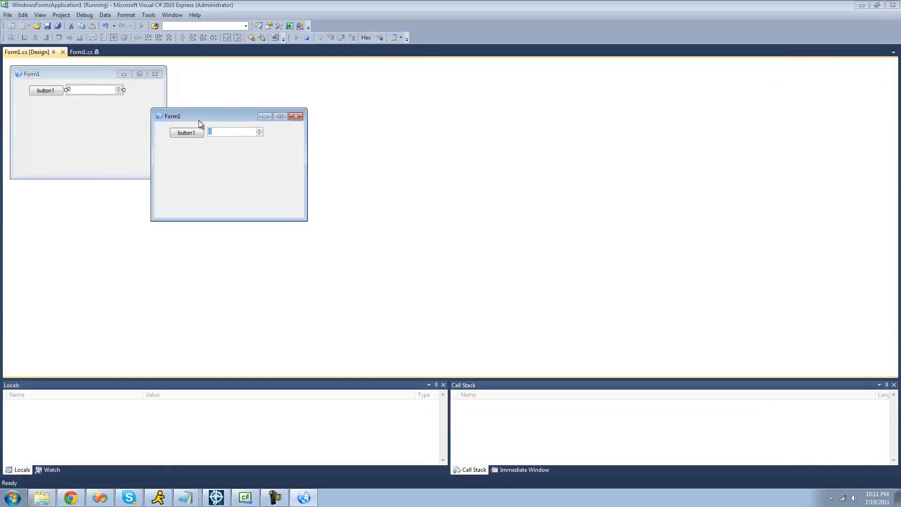
Move the running form, type 42314234 into the number box, and select it.
{"action": "left_click_drag", "start_coordinate": [172, 115], "coordinate": [248, 131]}
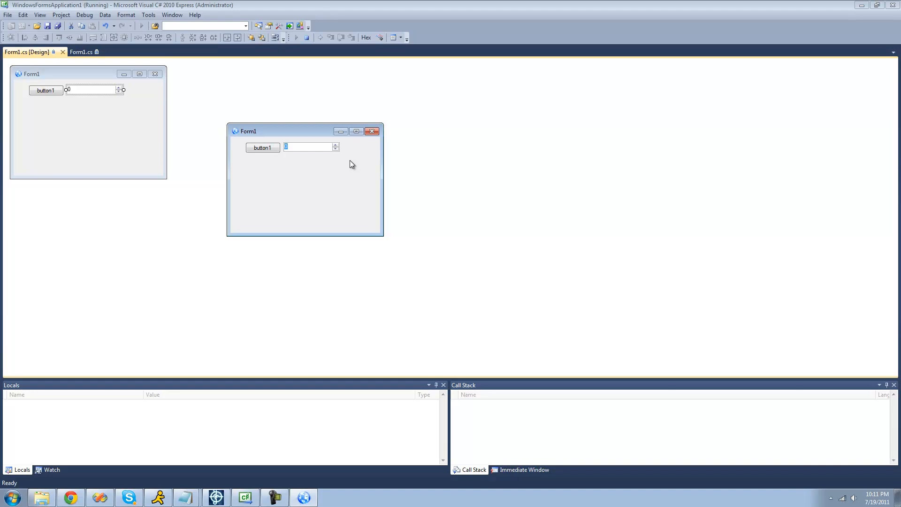
{"action": "type", "text": "42314234"}
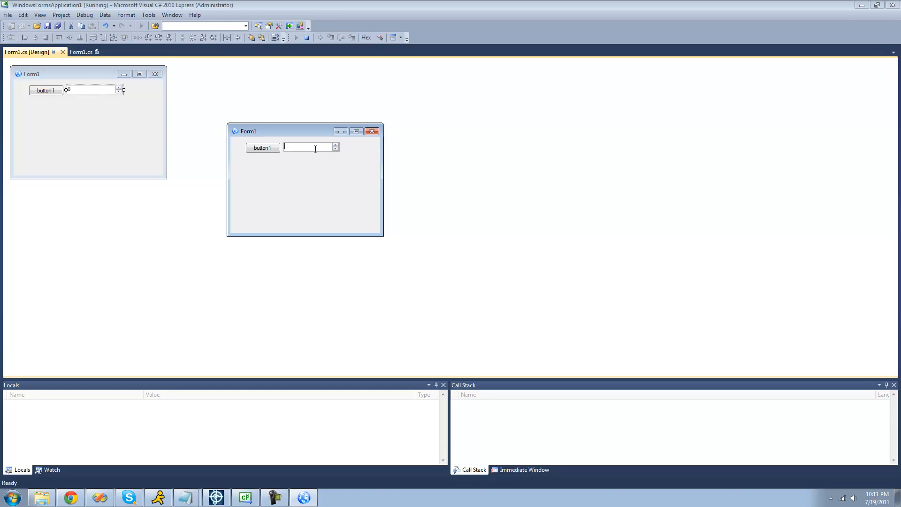
{"action": "left_click", "coordinate": [335, 144]}
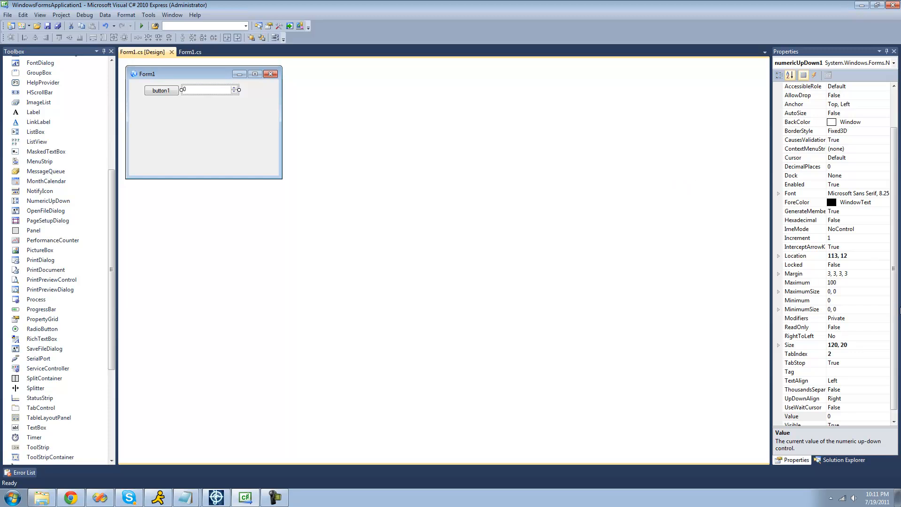
Set numericUpDown1's Increment to 10, then run and step the value up once.
{"action": "left_click", "coordinate": [795, 238]}
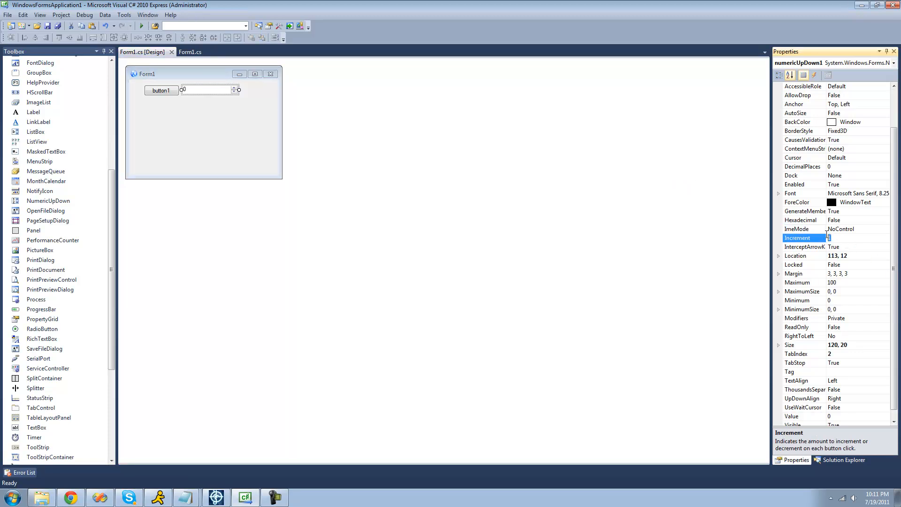
{"action": "type", "text": "10"}
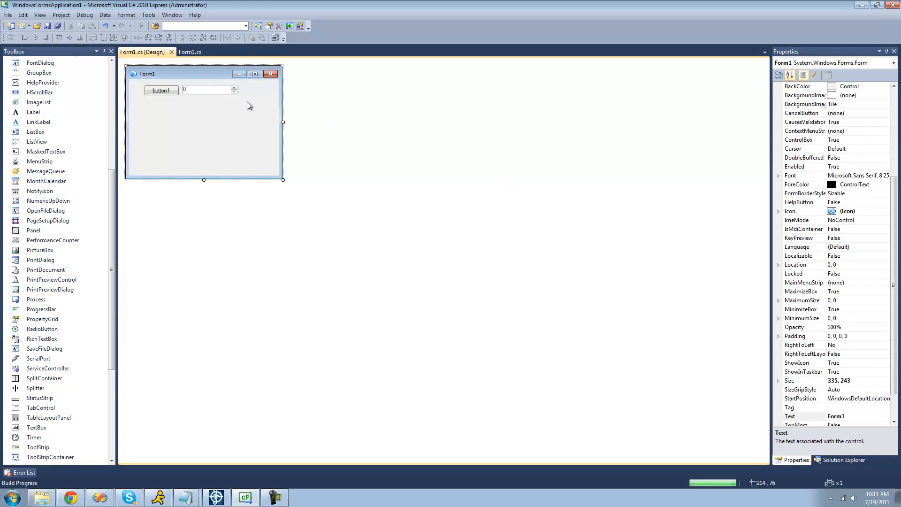
{"action": "left_click", "coordinate": [294, 25]}
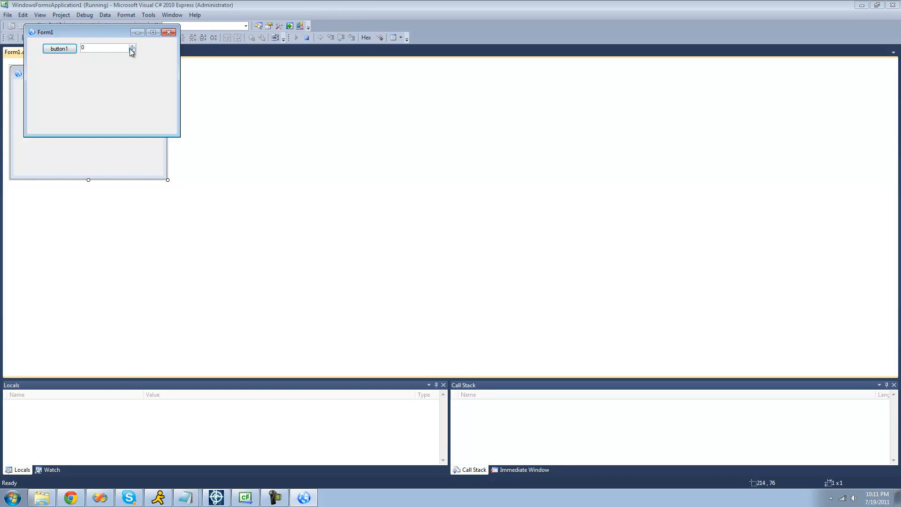
{"action": "left_click", "coordinate": [133, 46]}
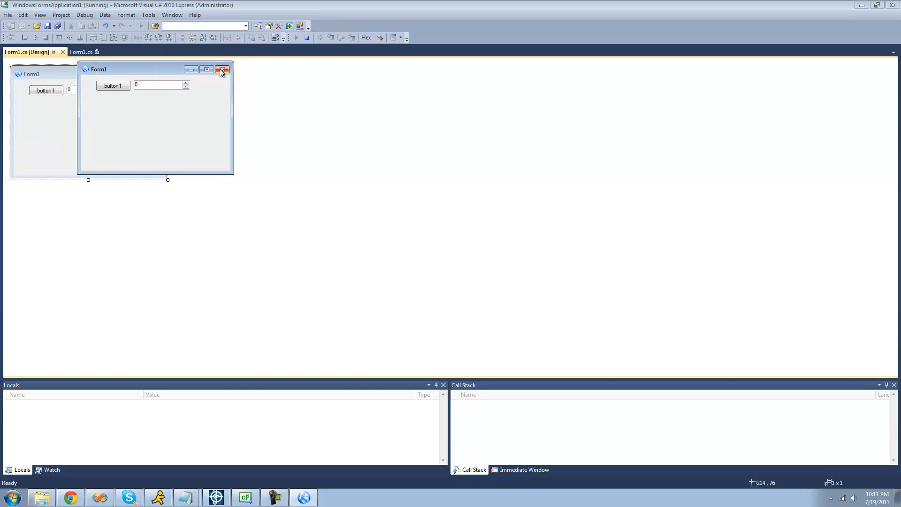
{"action": "left_click", "coordinate": [223, 69]}
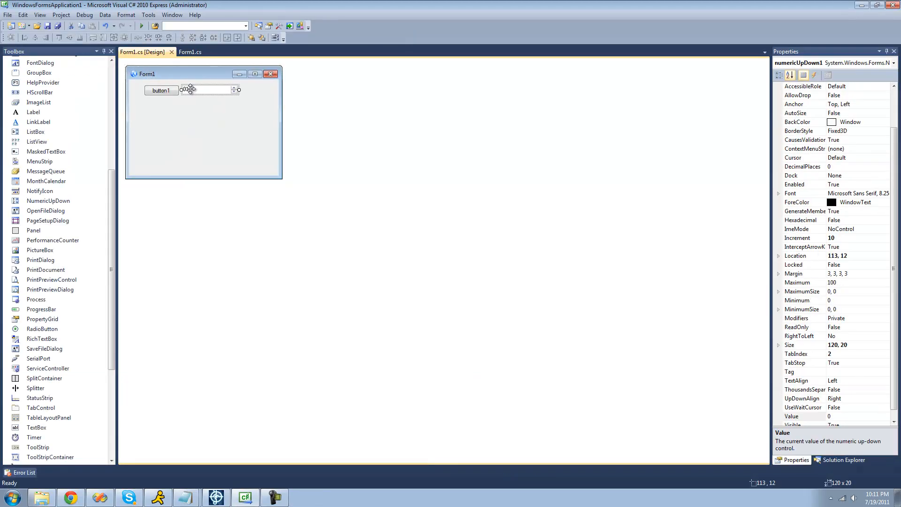
Select numericUpDown1 and edit its Maximum limit in Properties.
{"action": "left_click", "coordinate": [797, 281]}
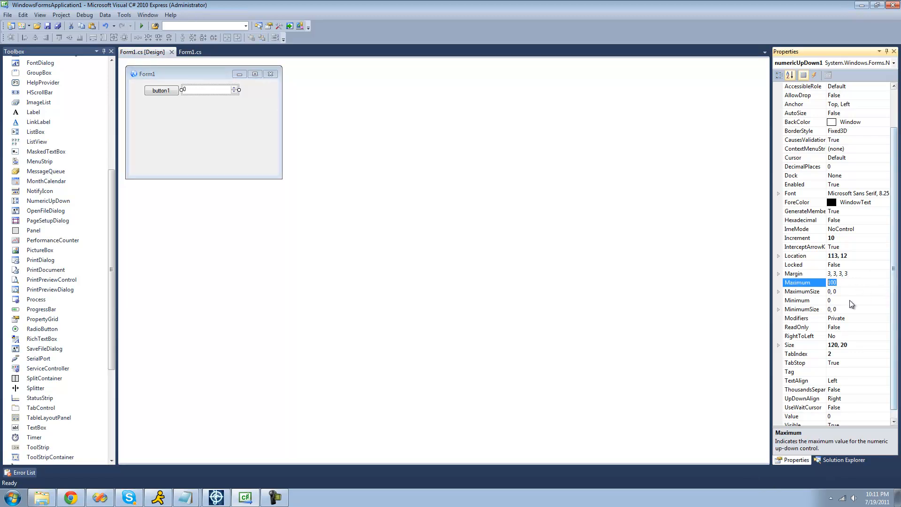
{"action": "left_click", "coordinate": [796, 299]}
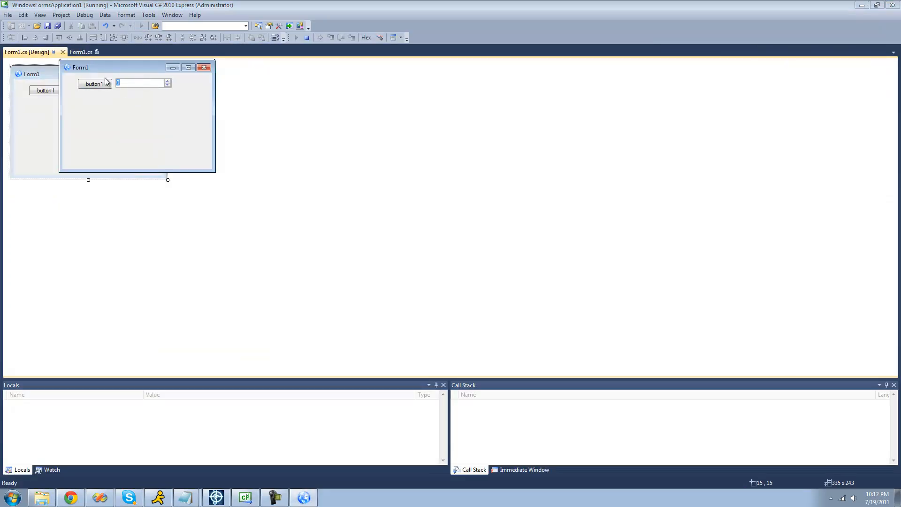
Enter 1000 and -10 in the running number box, then close the form.
{"action": "type", "text": "1000"}
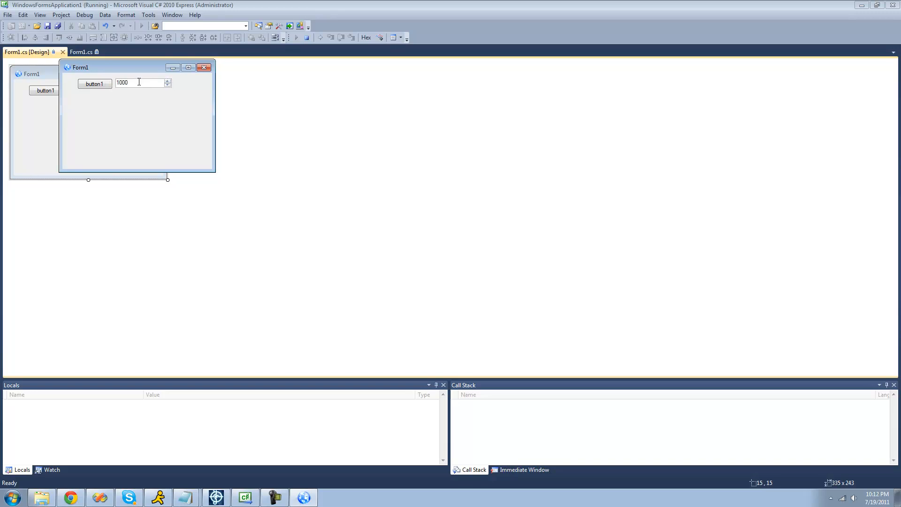
{"action": "type", "text": "-10"}
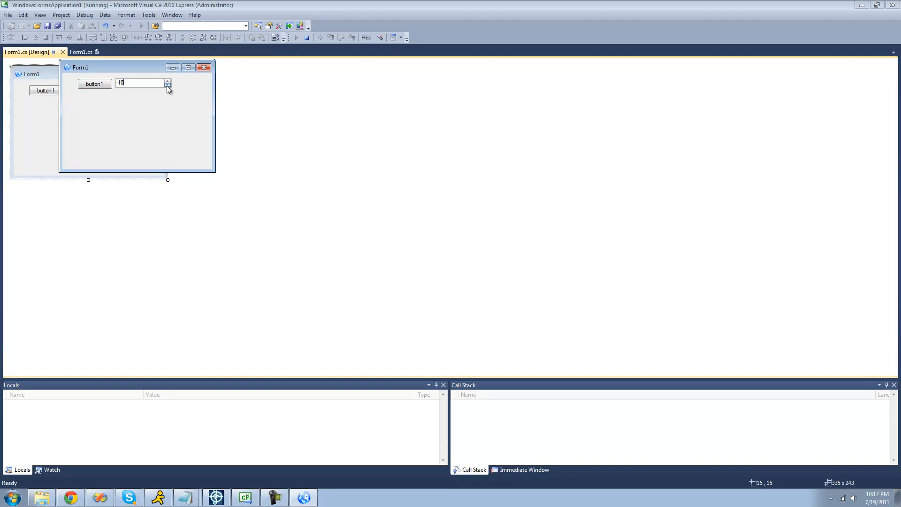
{"action": "left_click", "coordinate": [204, 67]}
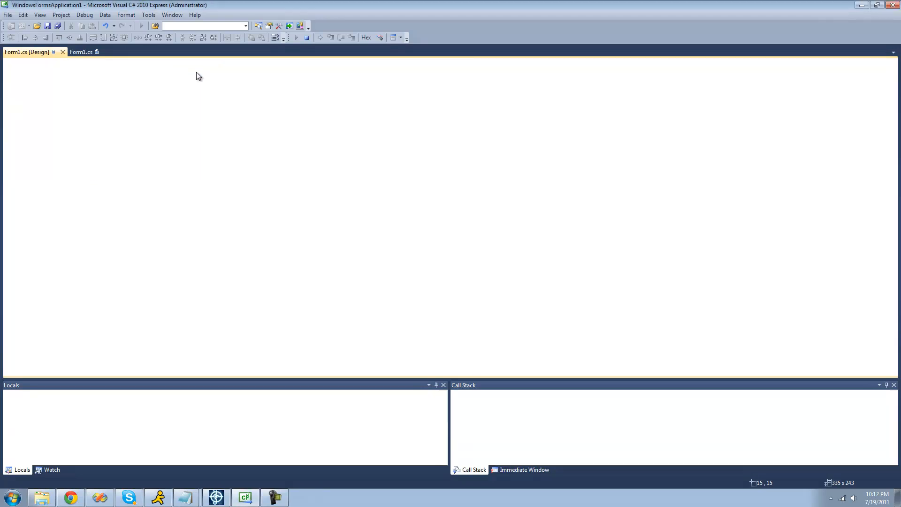